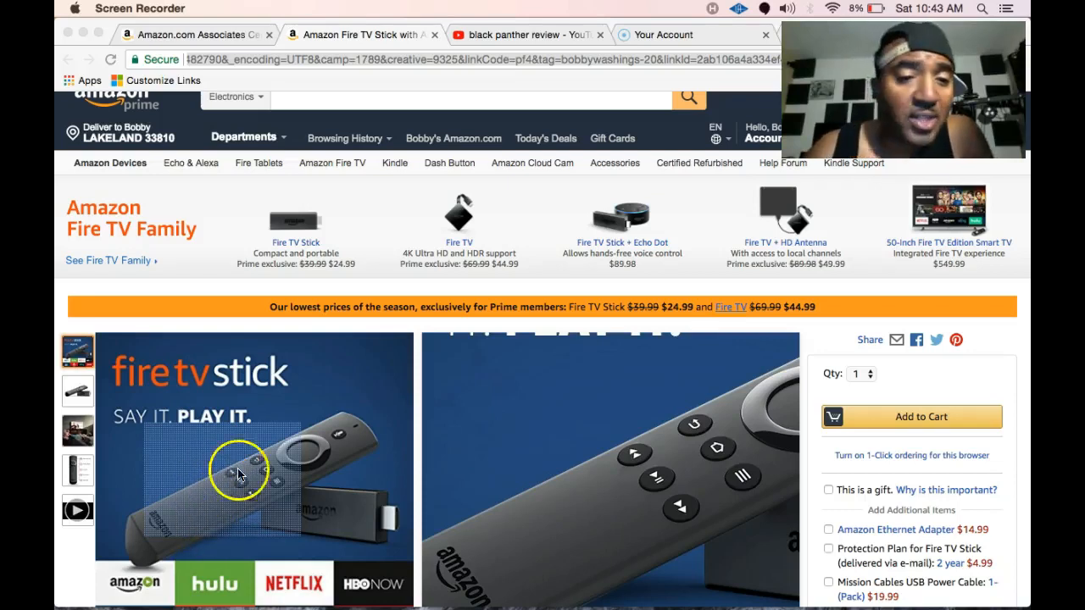
pyautogui.moveTo(254, 461)
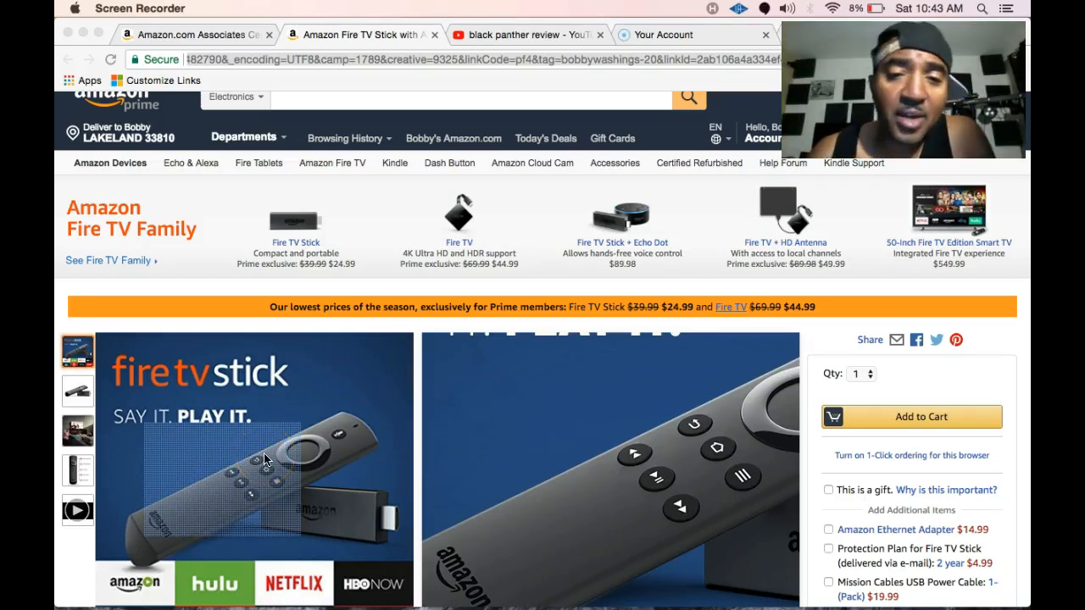
pyautogui.moveTo(454, 509)
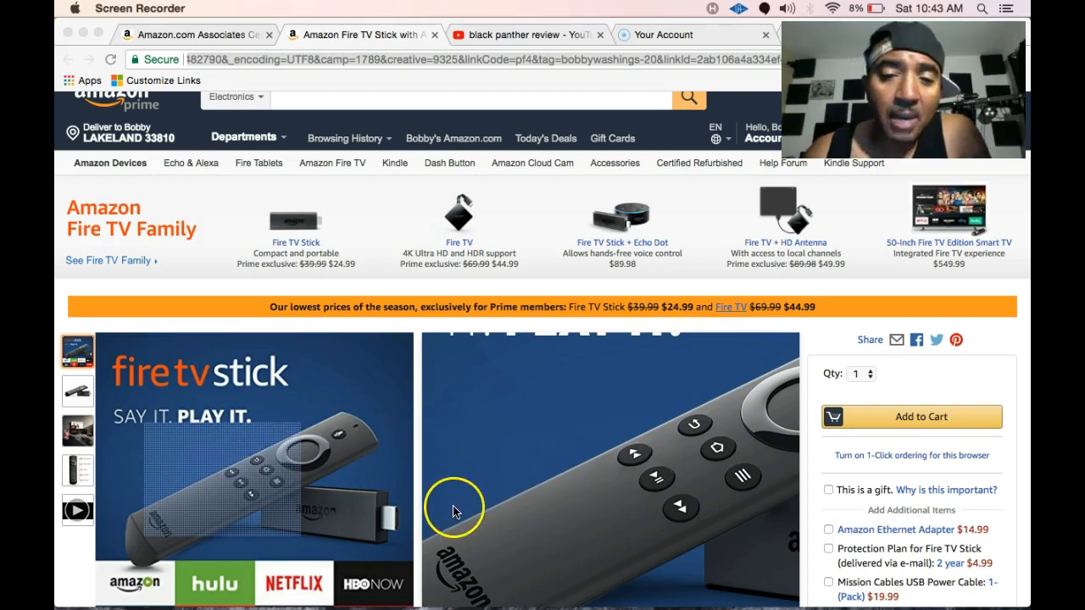
pyautogui.moveTo(454, 505)
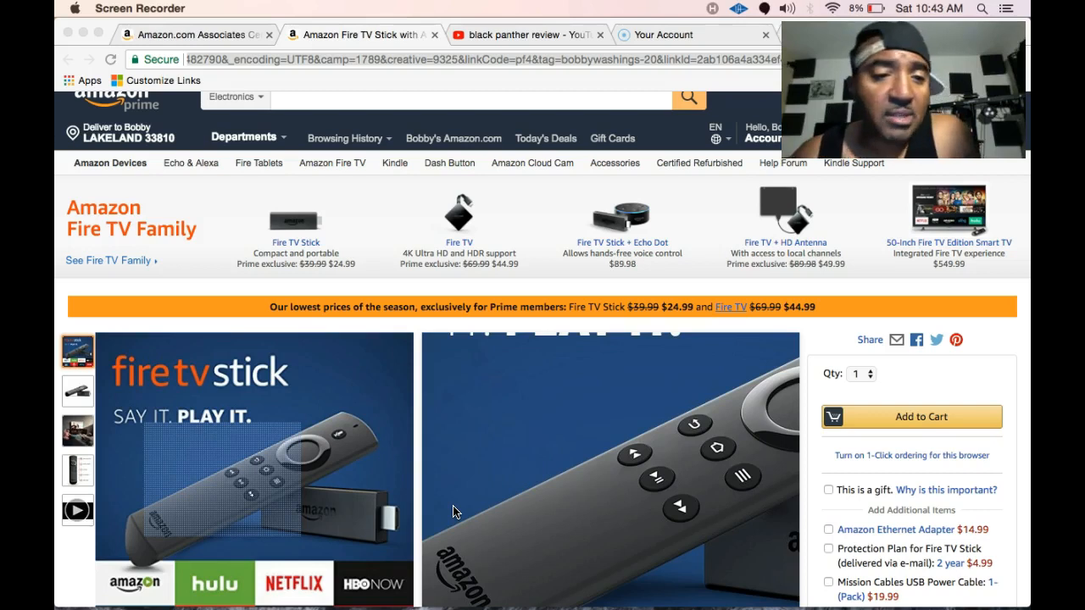
pyautogui.moveTo(890, 490)
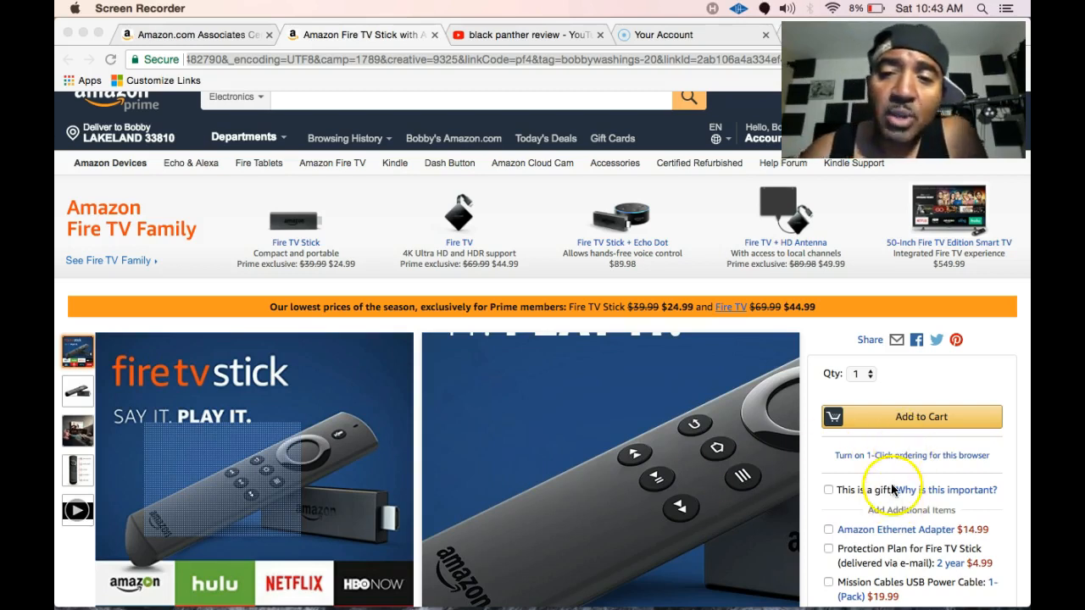
pyautogui.moveTo(830, 437)
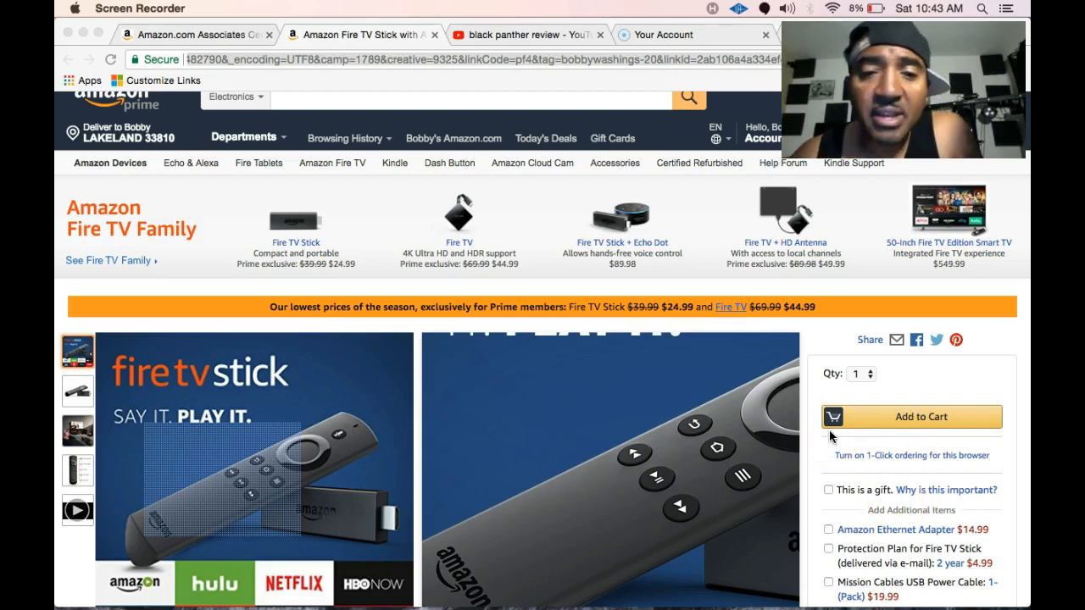